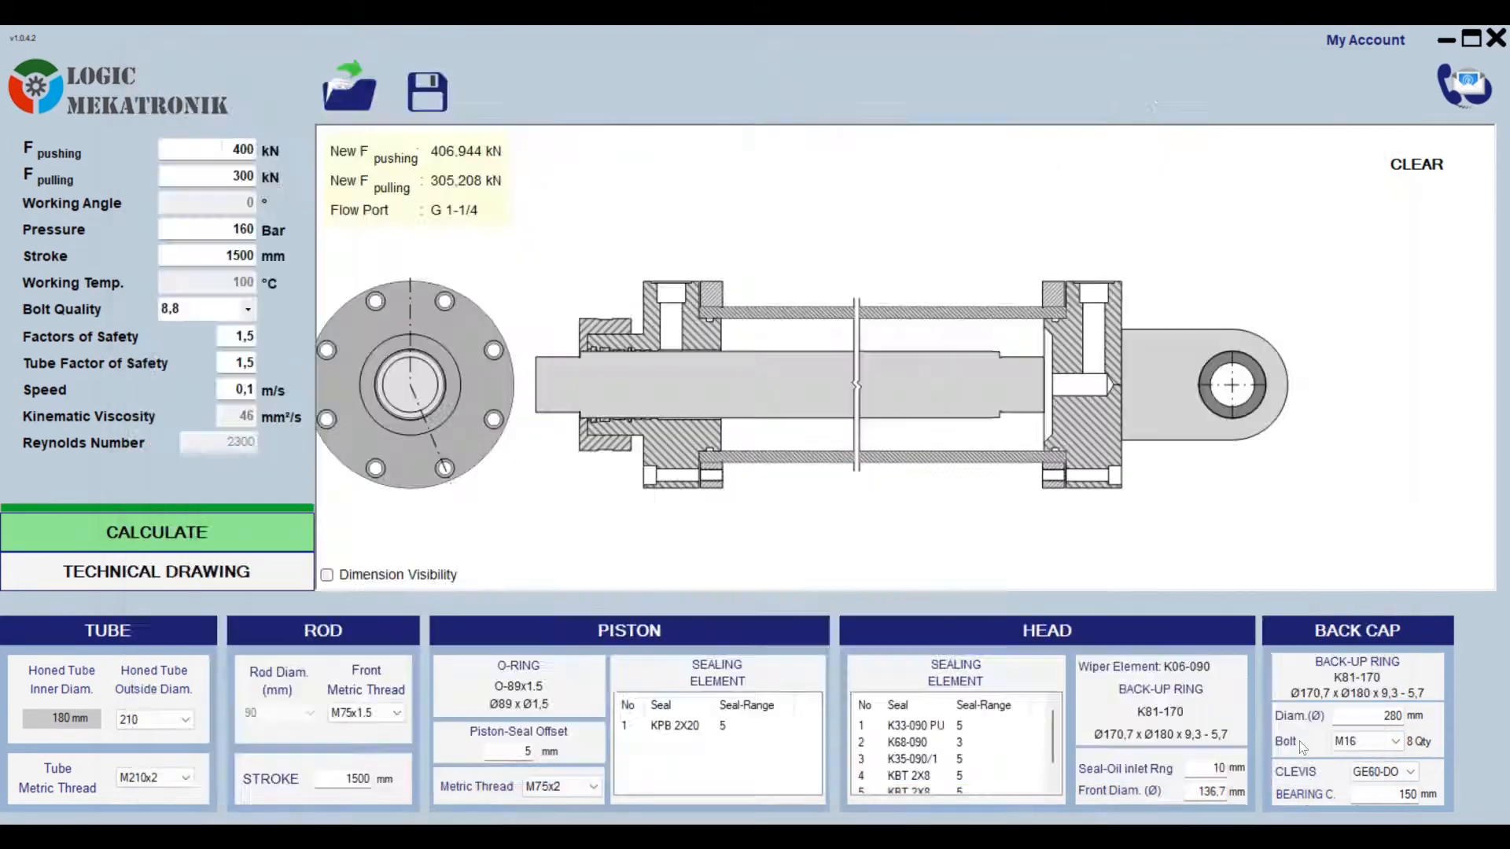
- Calculate the cylinder from the entered force, pressure and stroke, producing the 100 mm bore design with seals
click(157, 573)
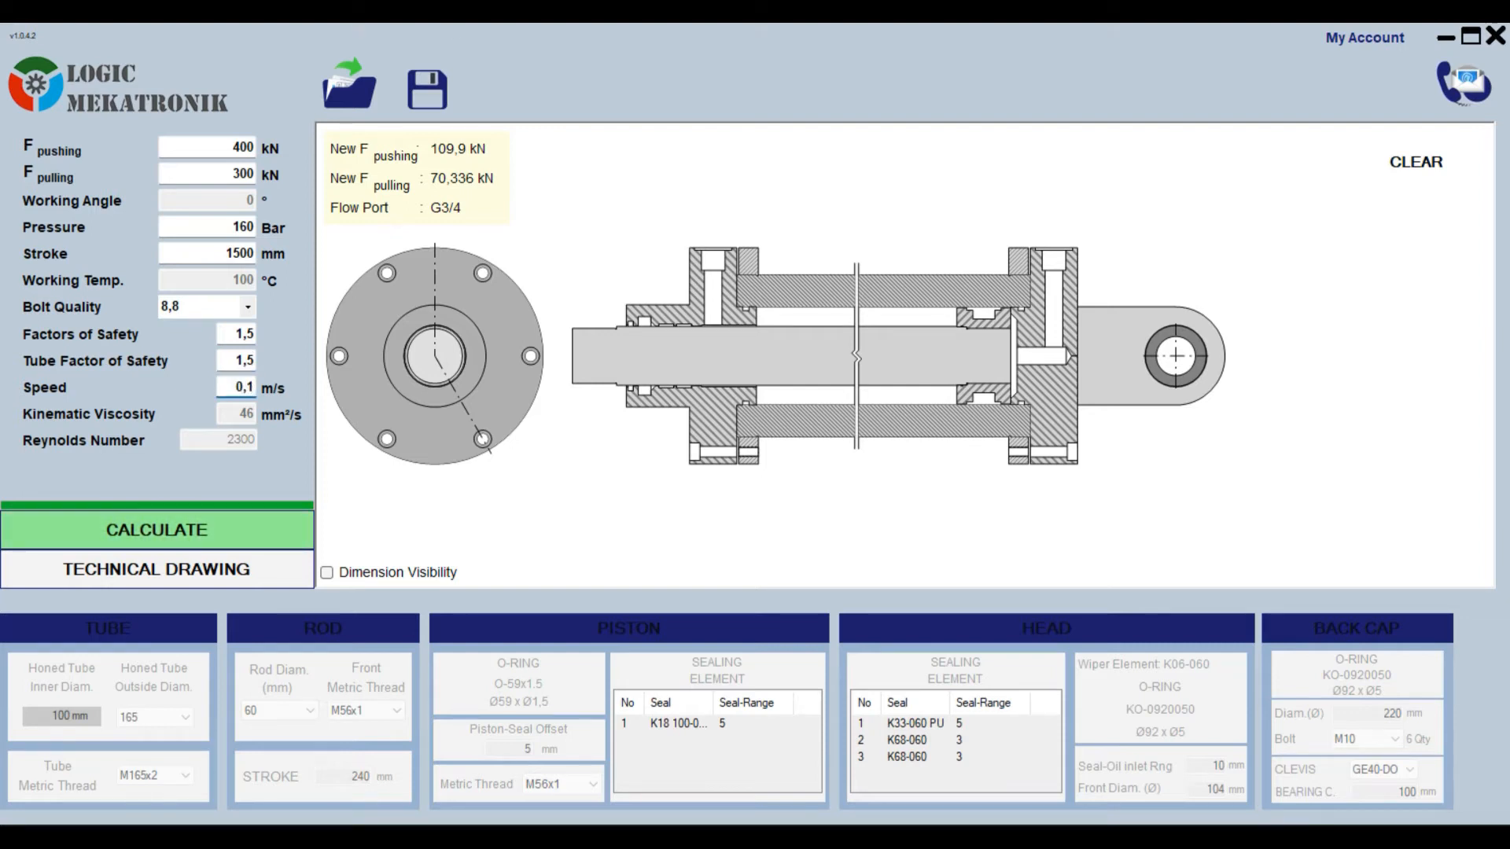
click(158, 530)
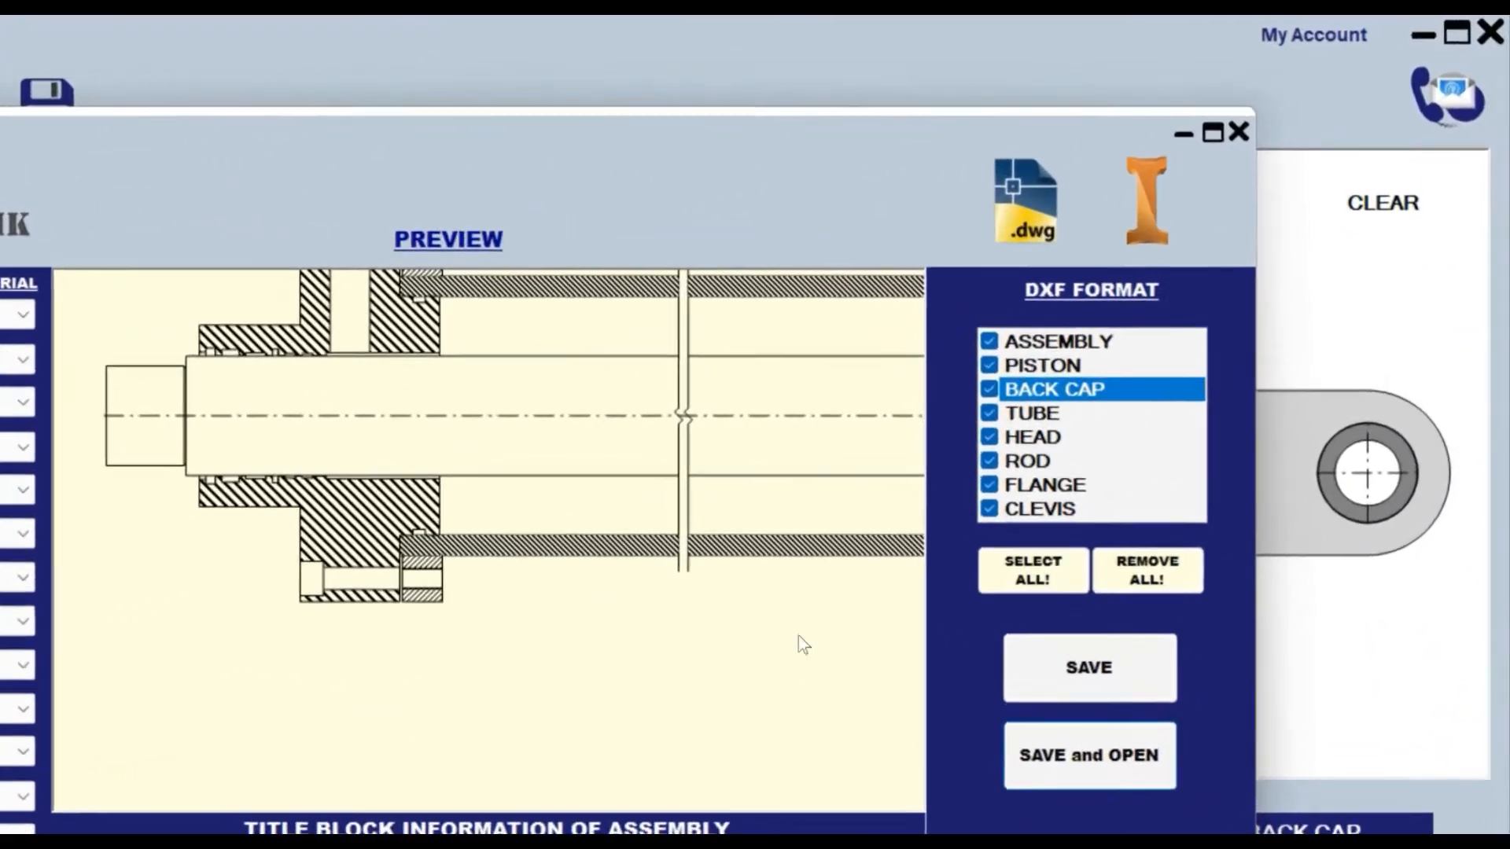
- Show the technical drawing export with all cylinder parts ticked for DXF and the assembly previewed
click(1089, 755)
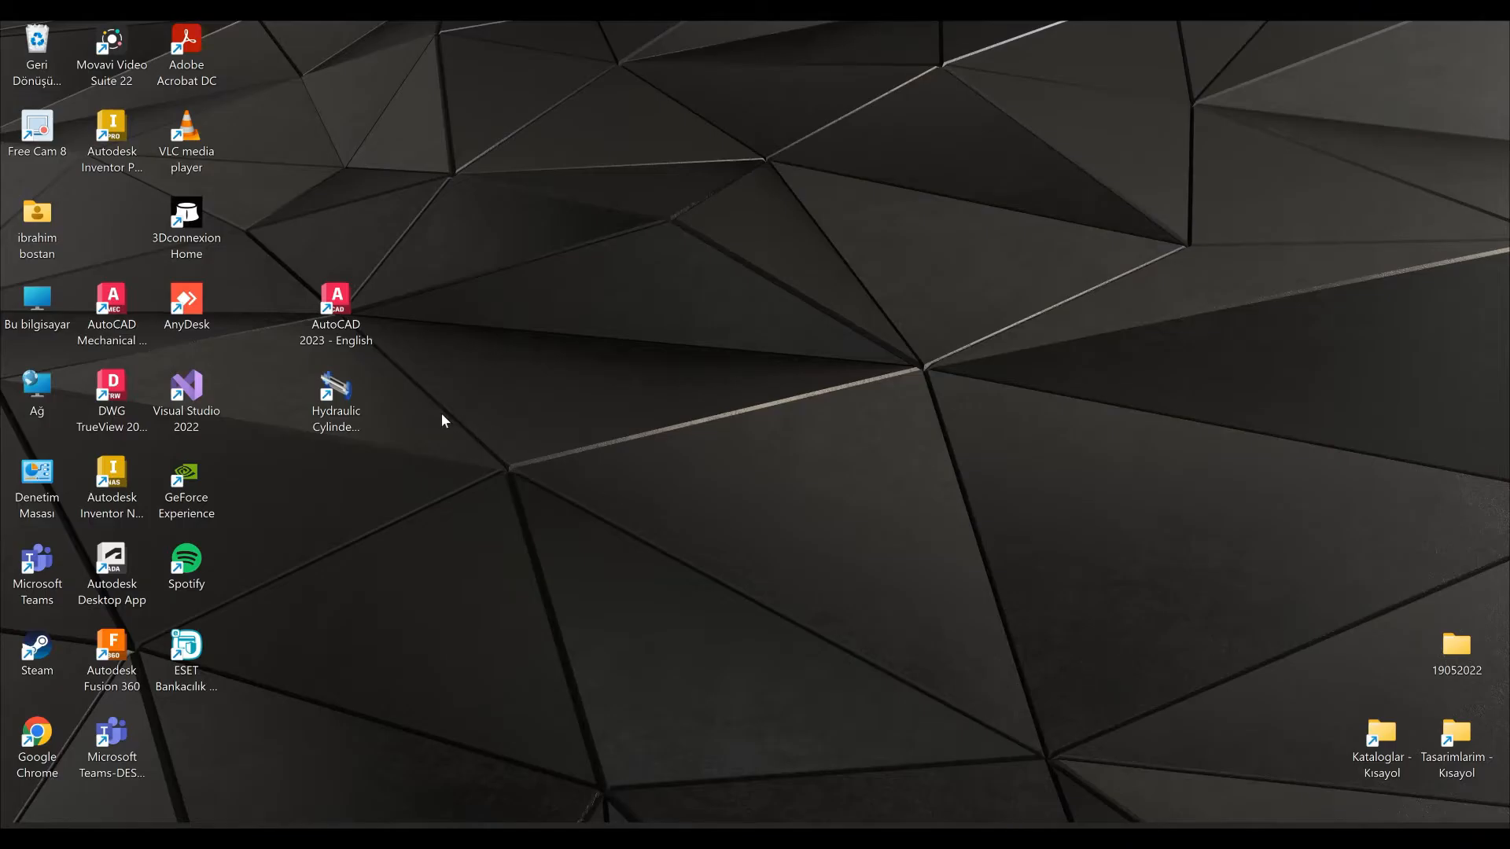
- Start Logic Mekatronik HSM from the Hydraulic Cylinder desktop shortcut
click(335, 395)
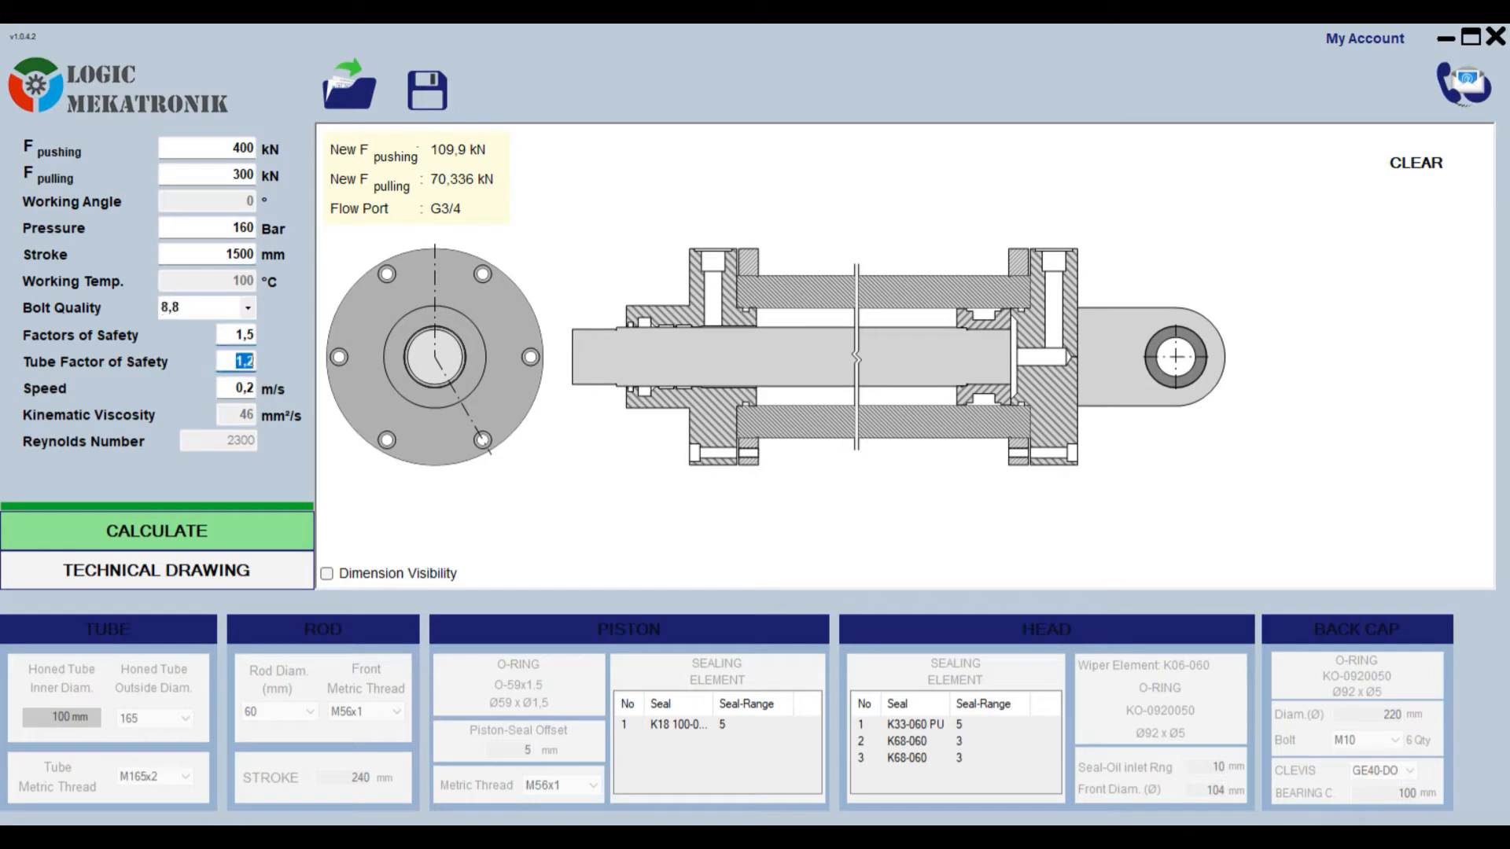
- Set the tube factor of safety to 1,5 and the speed to 0,1 m/s
text(1,5)
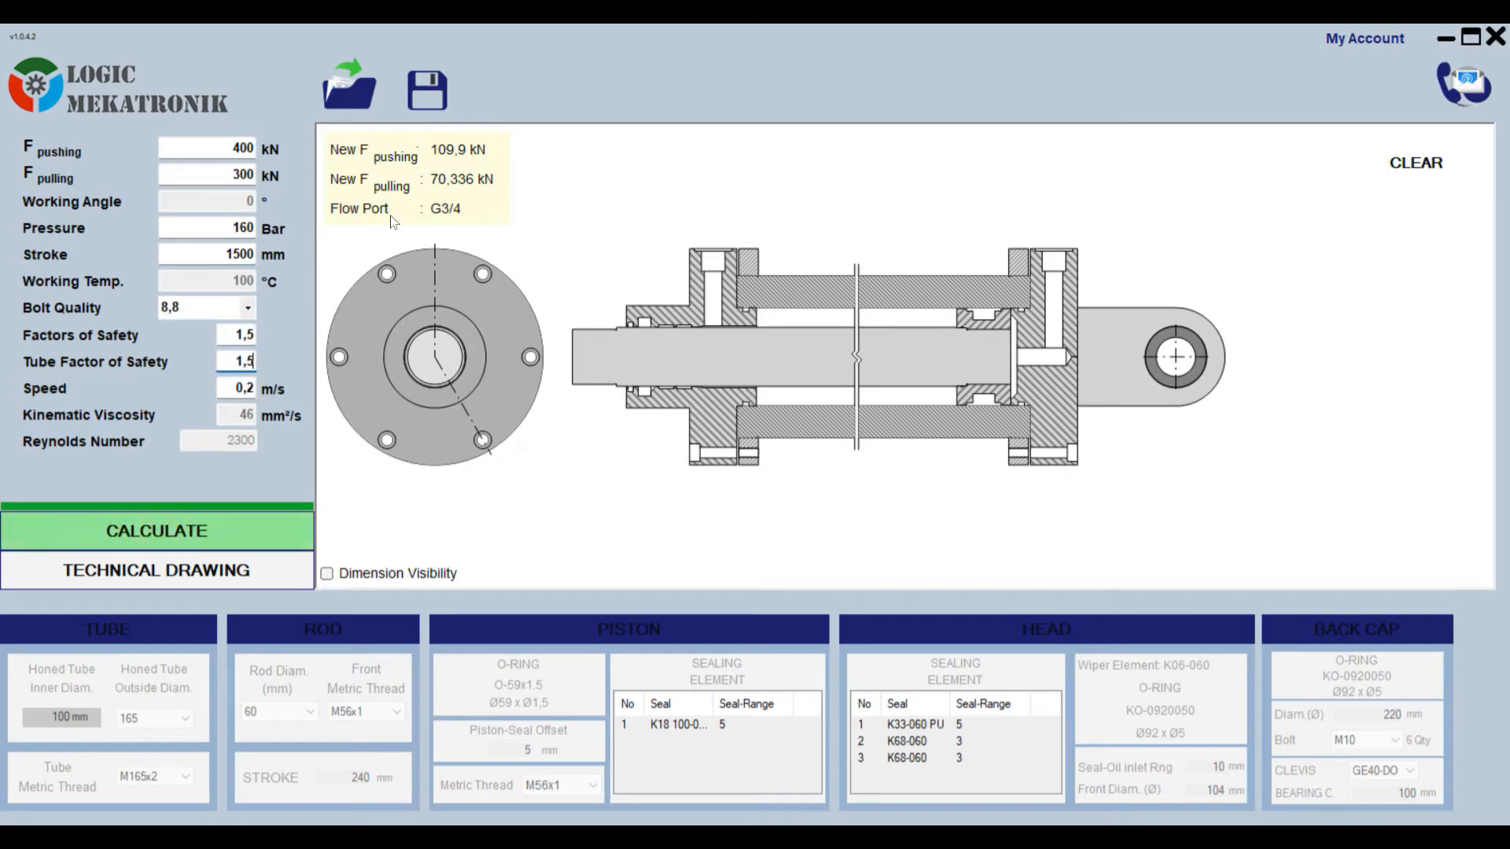
text(0,1)
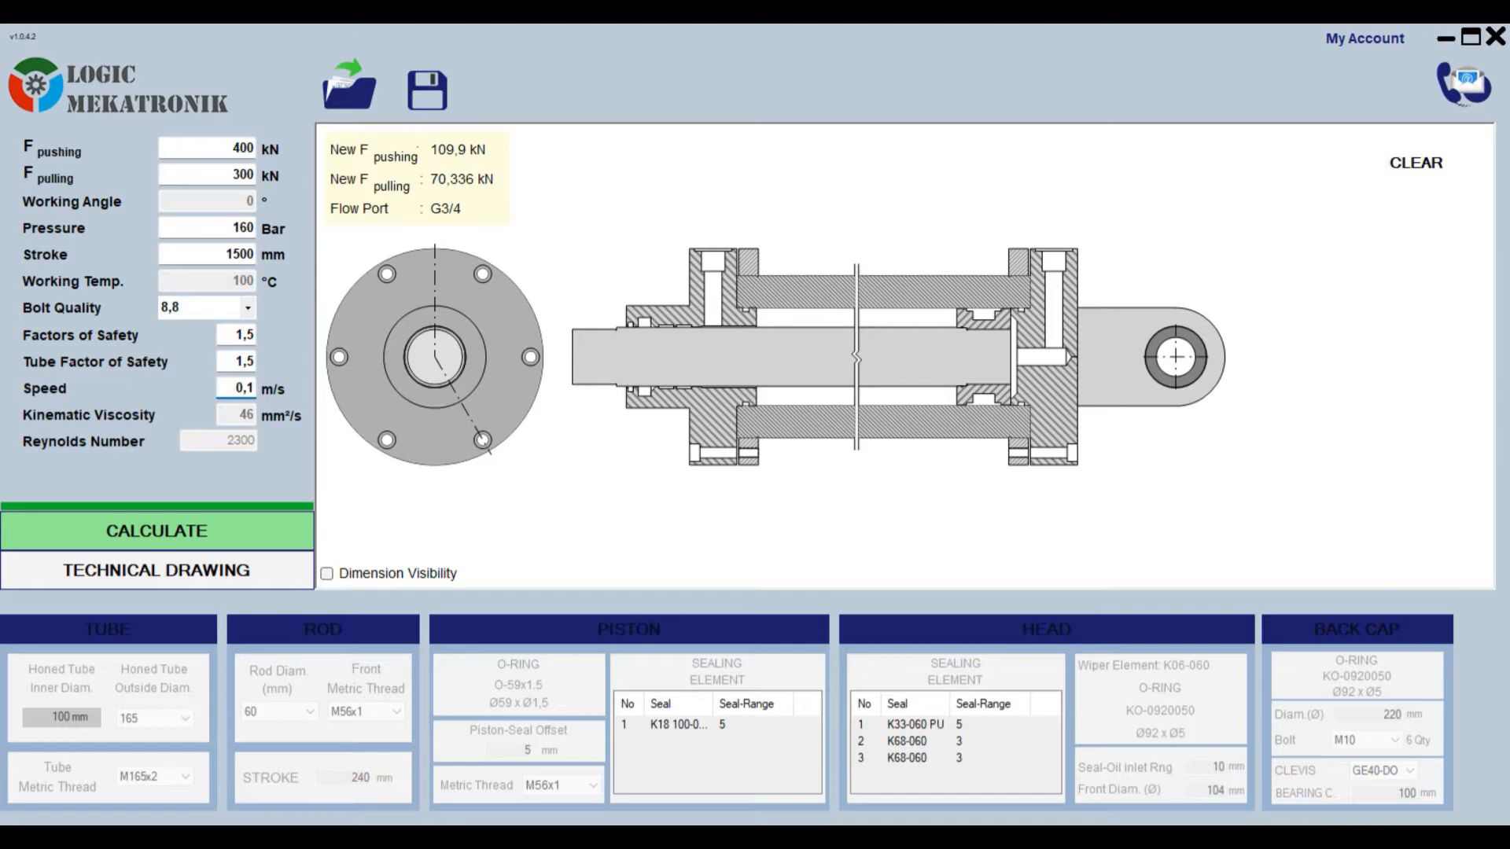
mouse_move(188, 528)
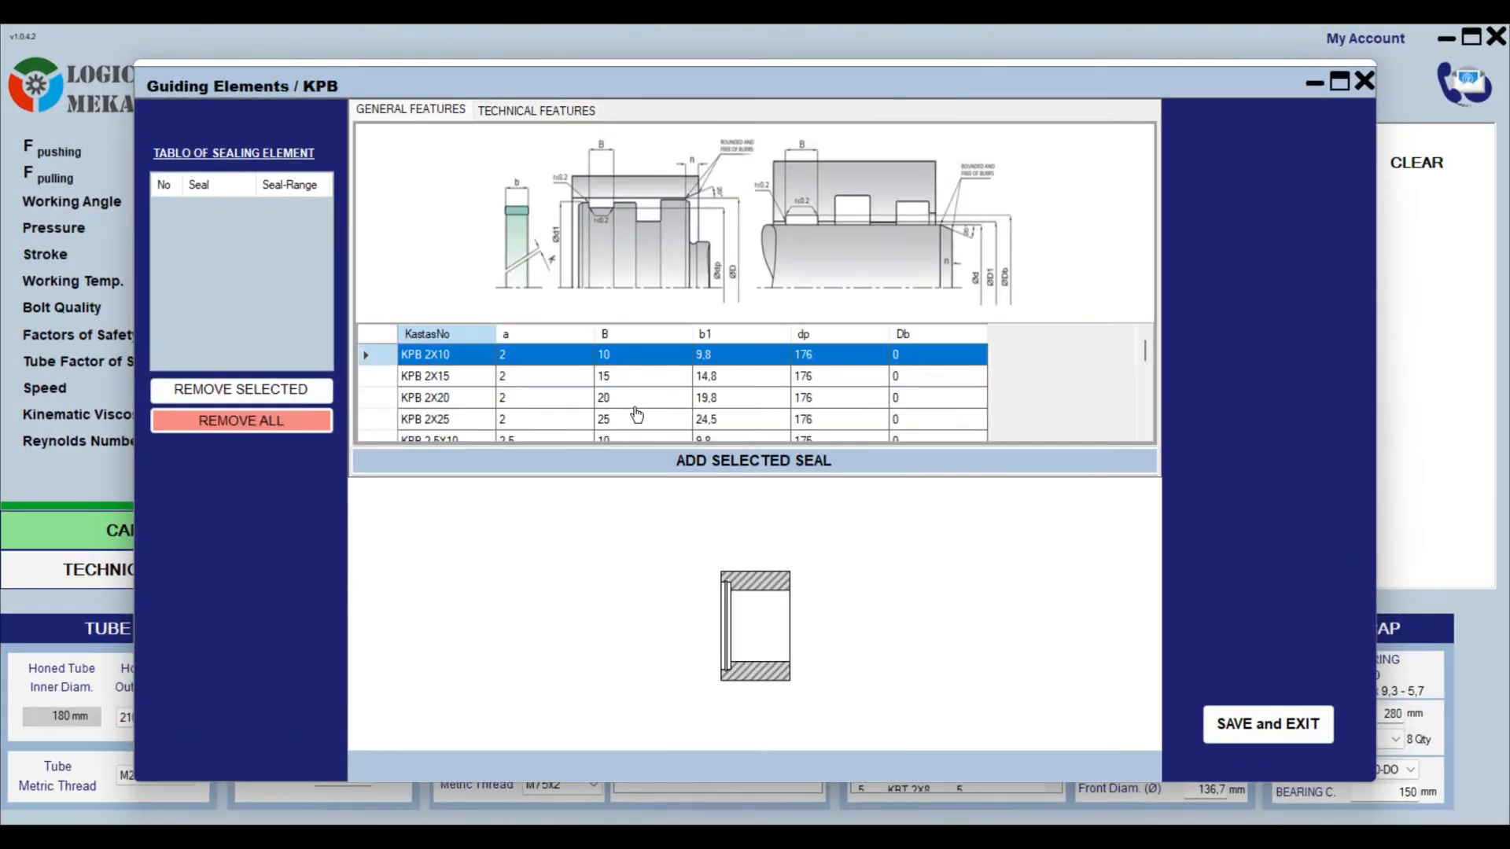
- Select the K81-080 back-up ring in Static Sealing Elements and save the choice
click(755, 461)
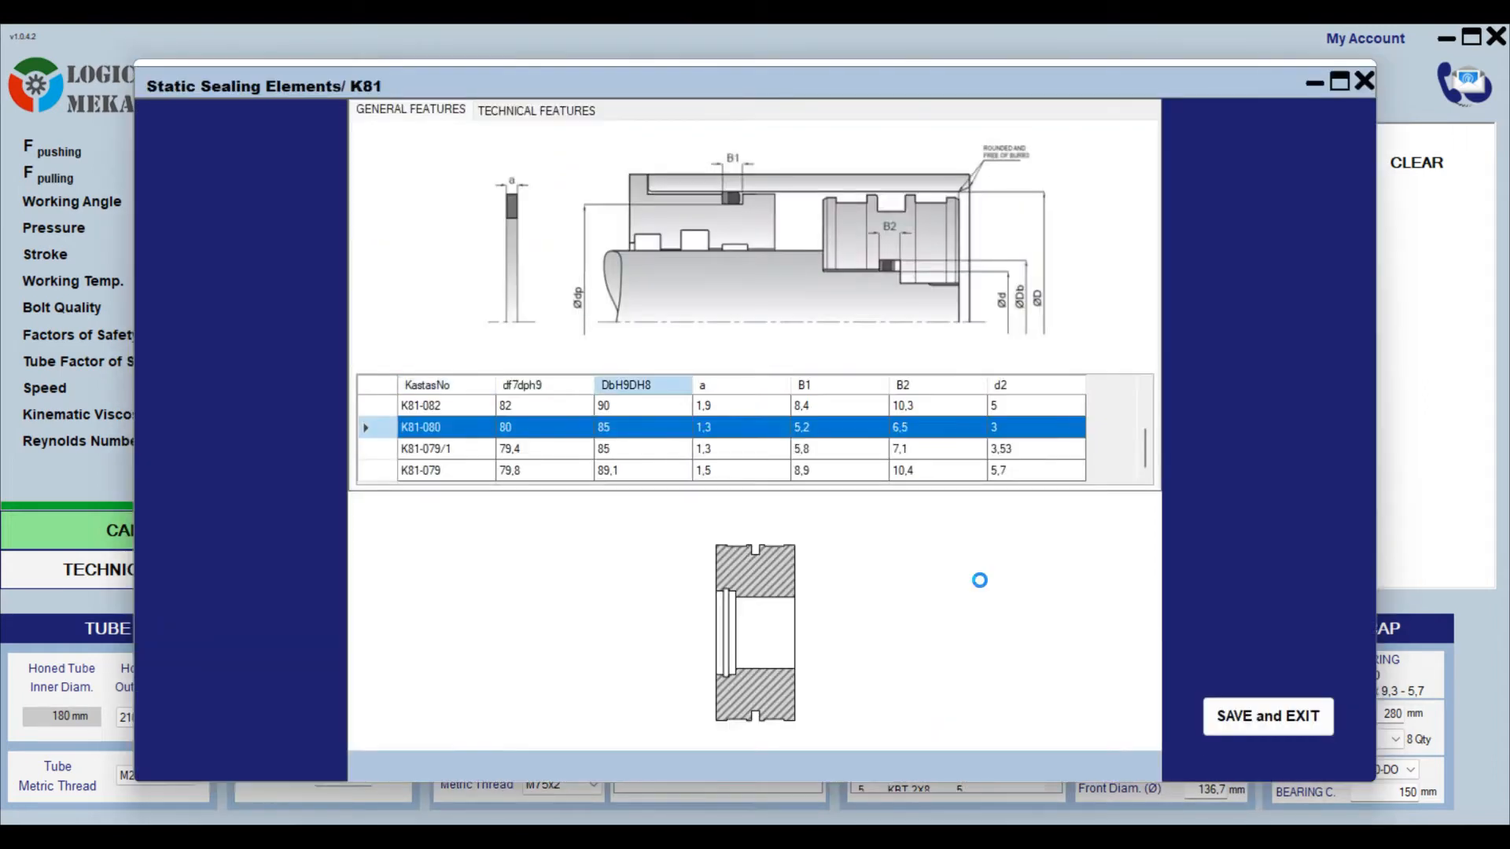
click(1268, 718)
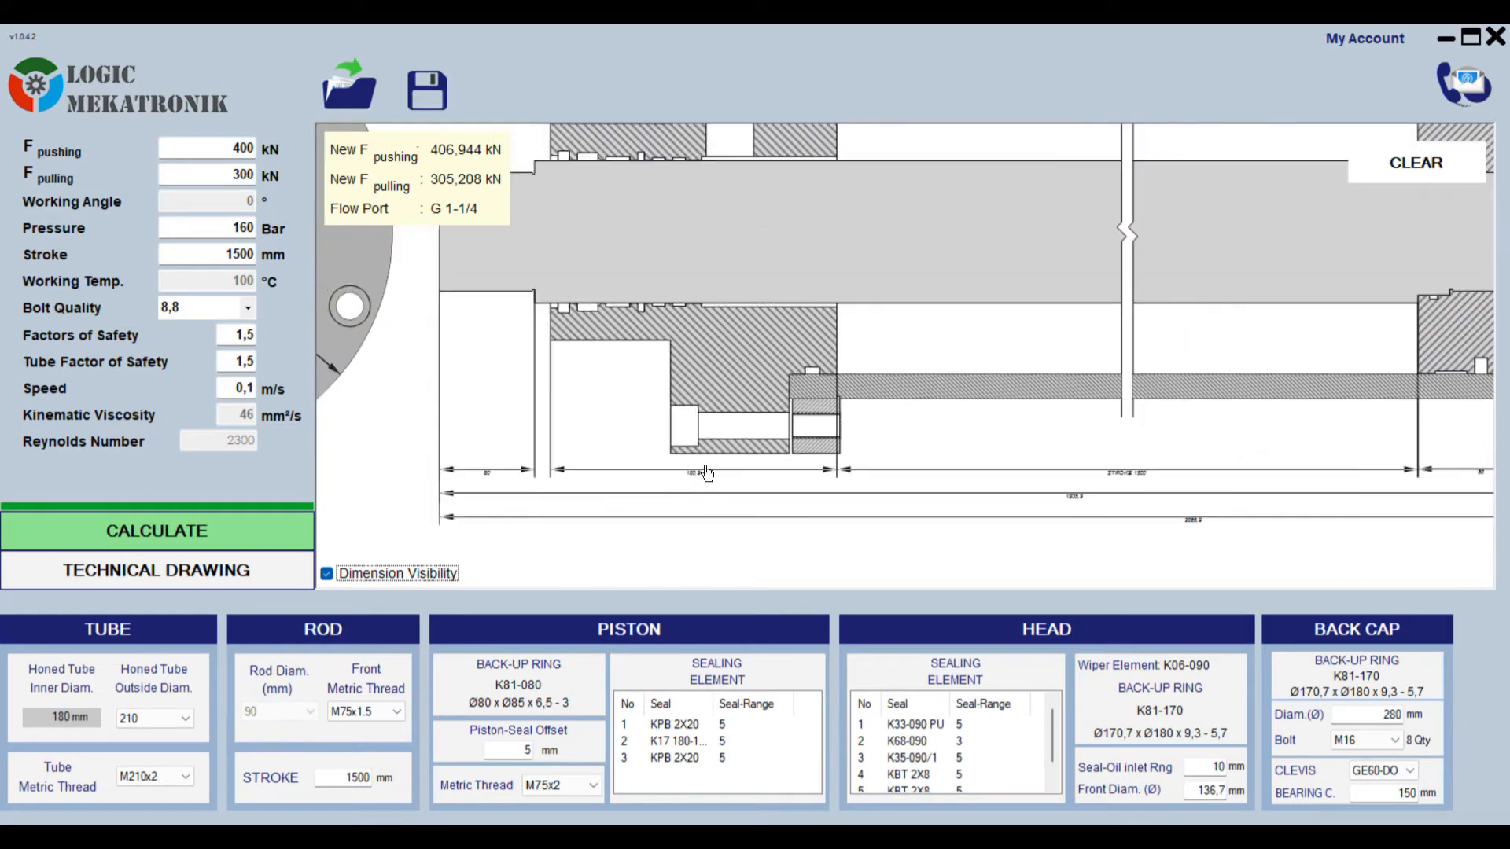
- Show the whole-cylinder assembly with dimensions and bring up the technical drawing parts setup
click(158, 571)
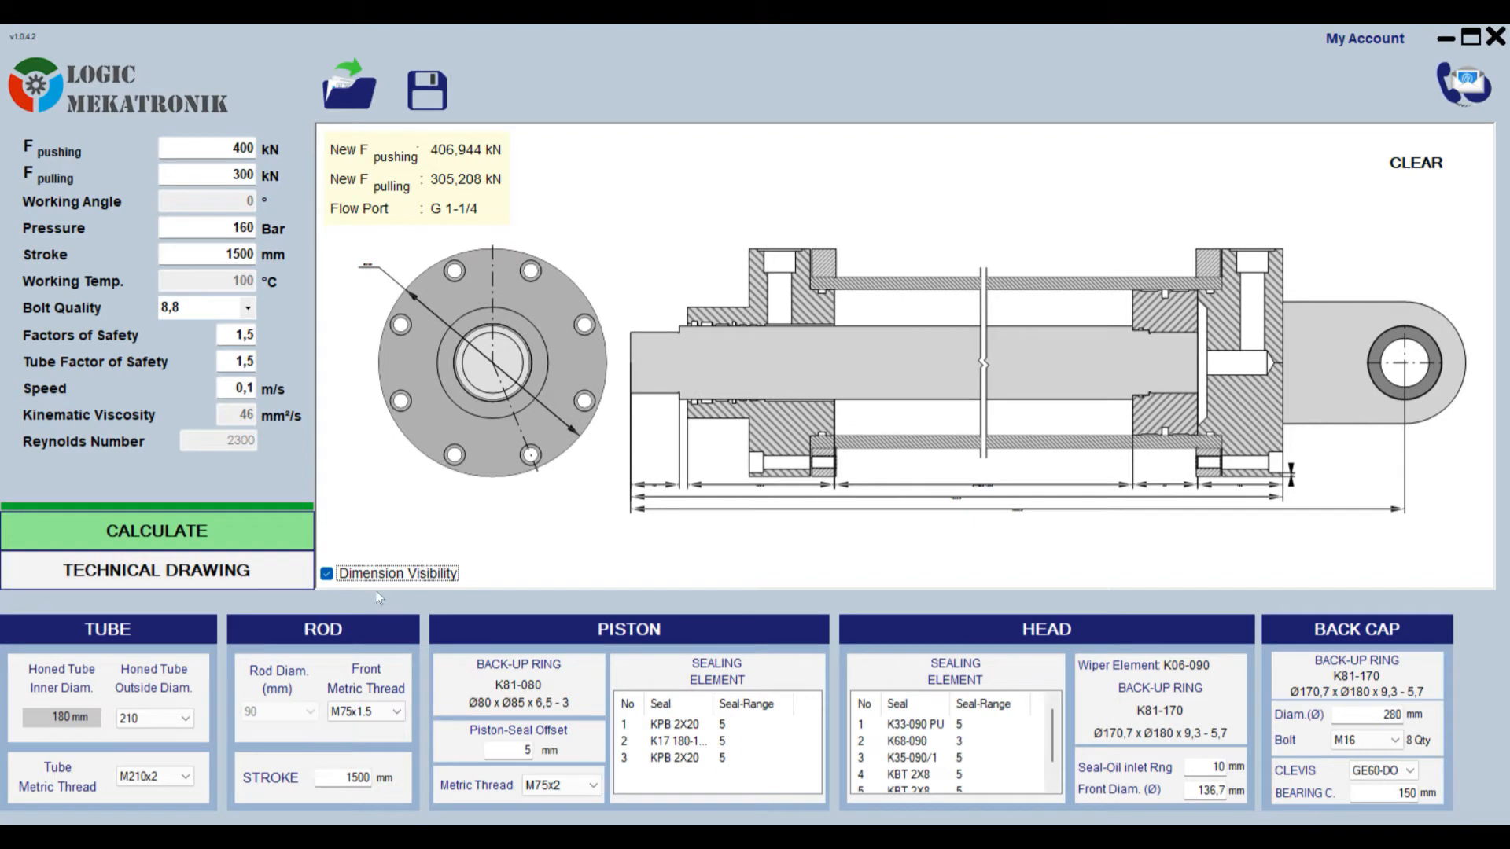
click(157, 571)
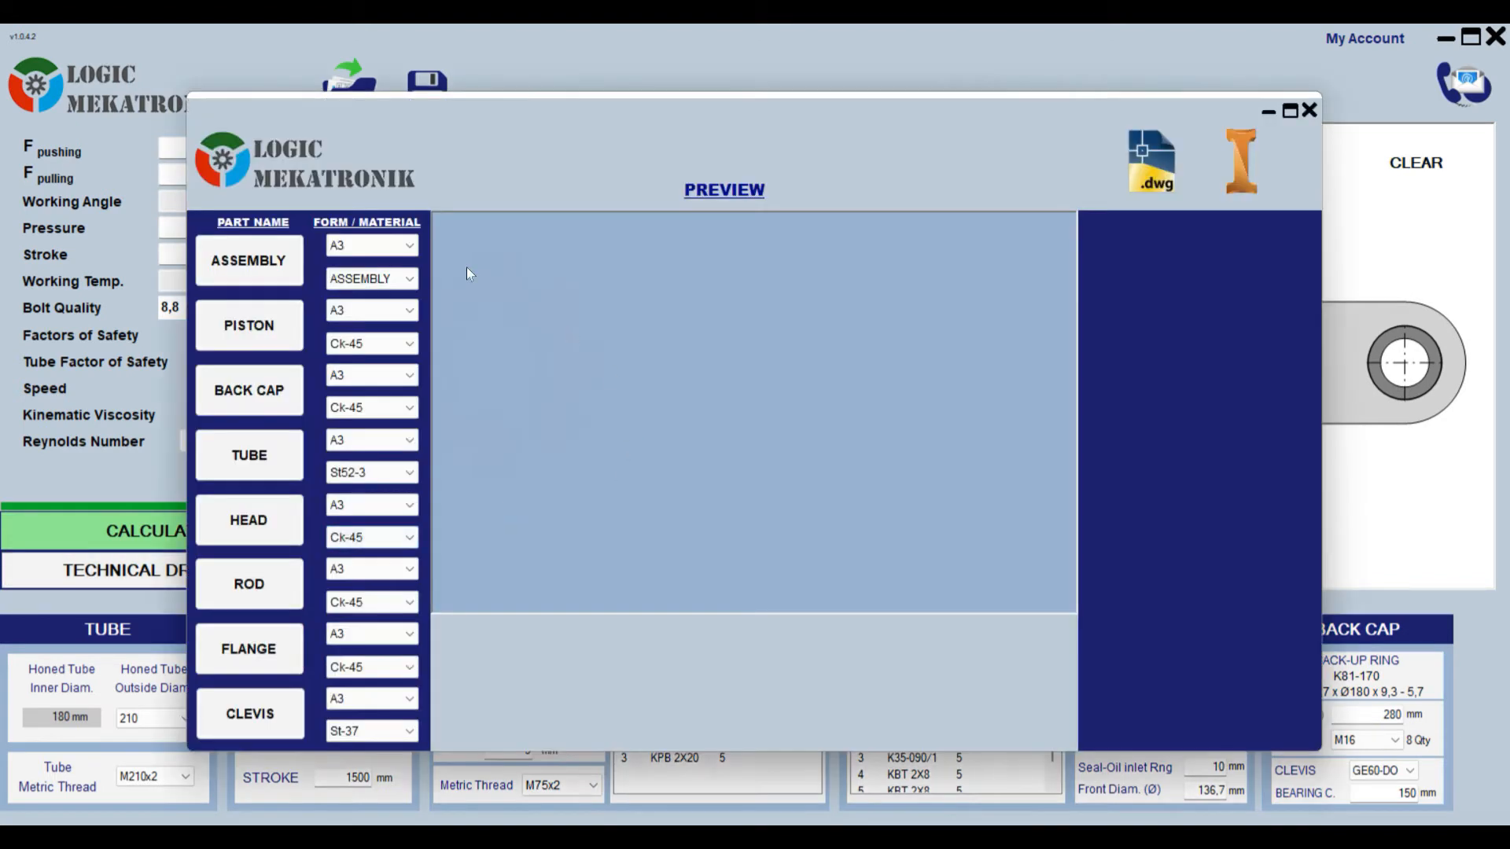
- Close the technical drawing window, returning to the 180 mm design with its O-ring and K18 seal
click(249, 261)
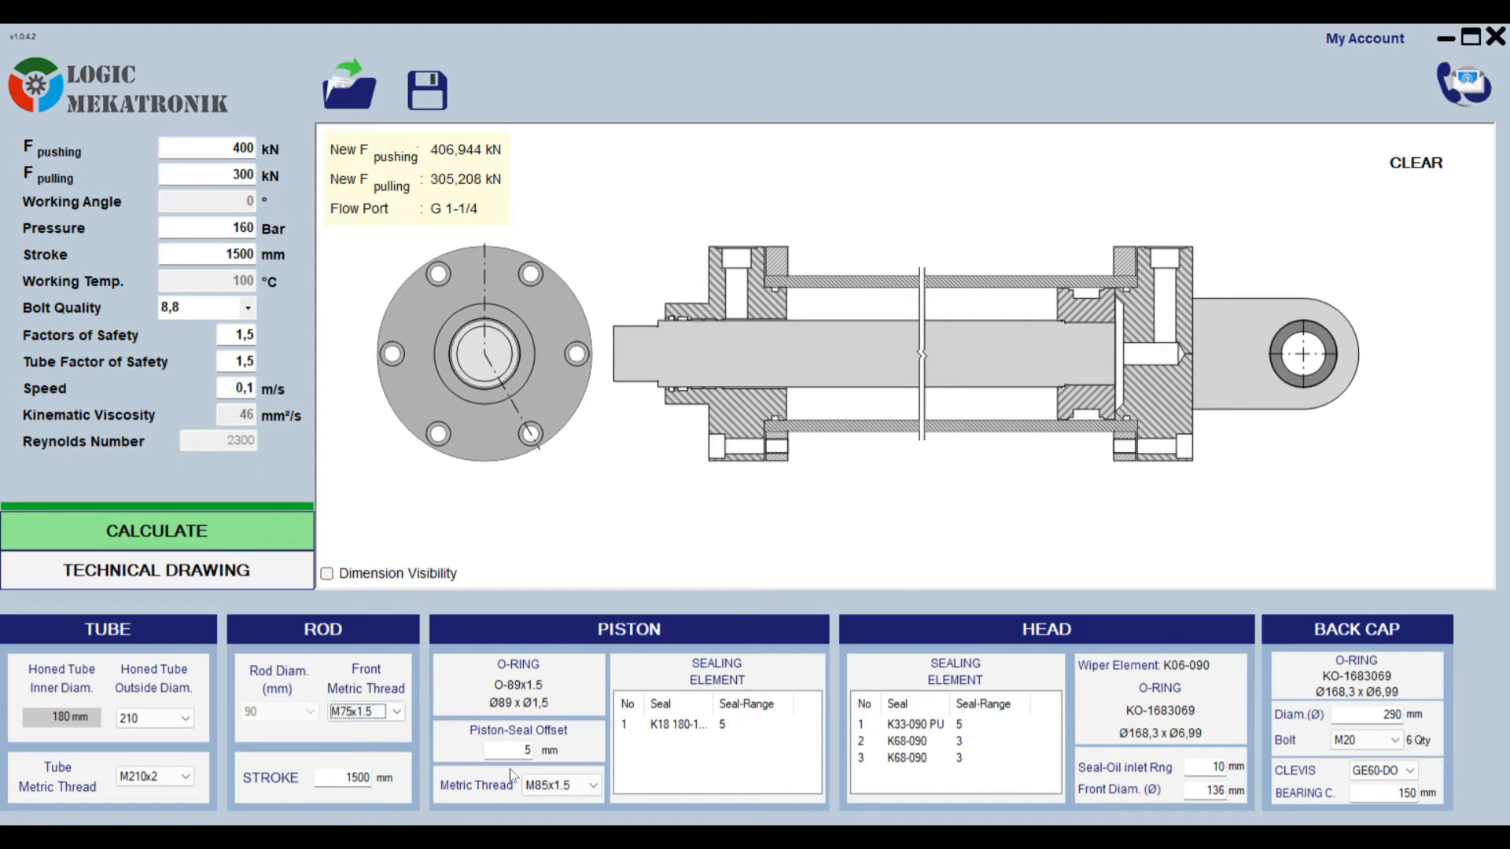
- Set the piston metric thread to M75x2
click(597, 785)
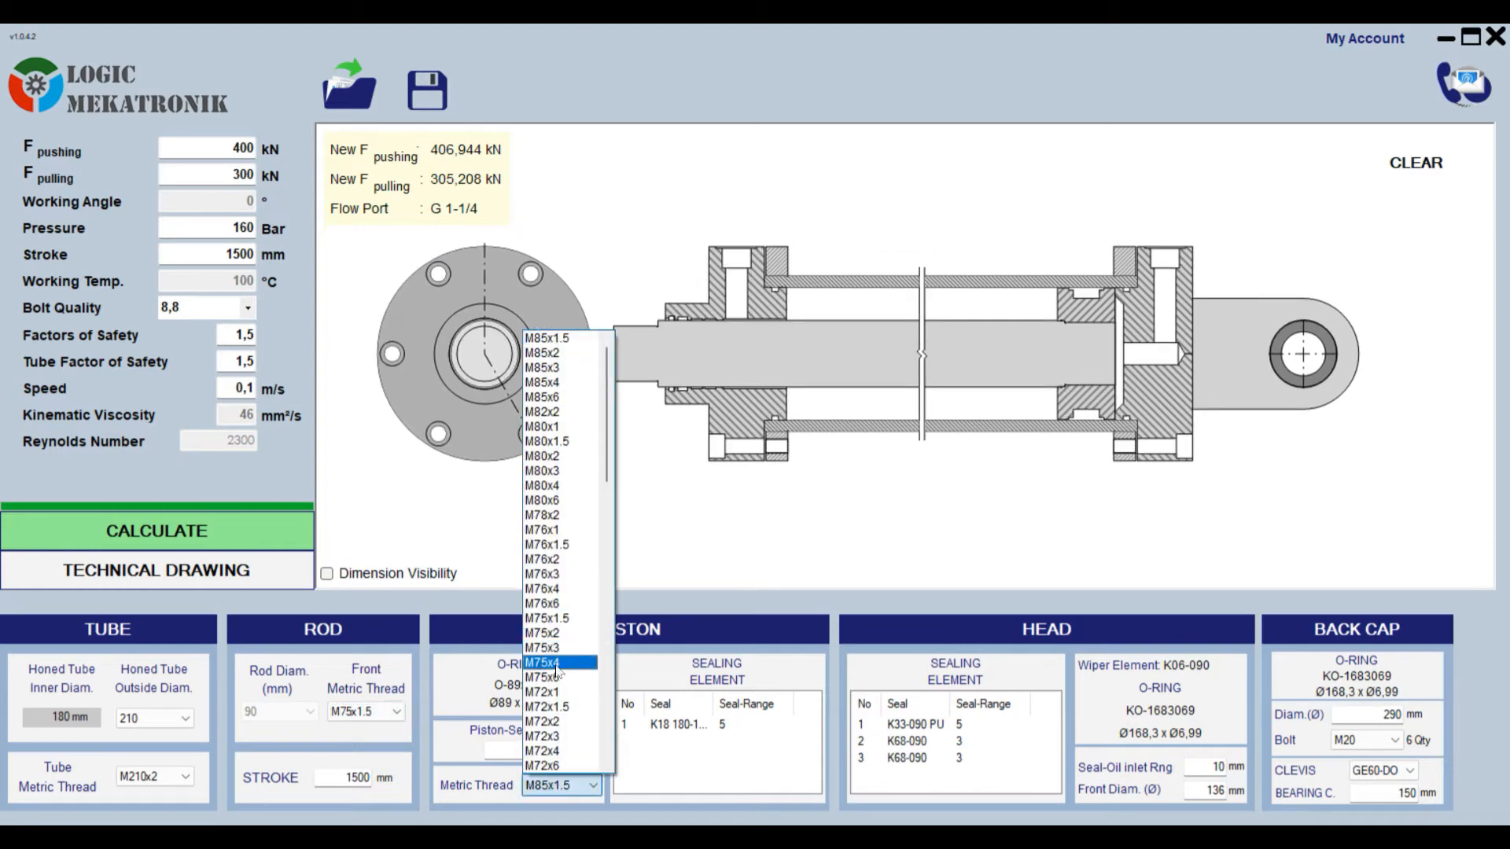
click(544, 632)
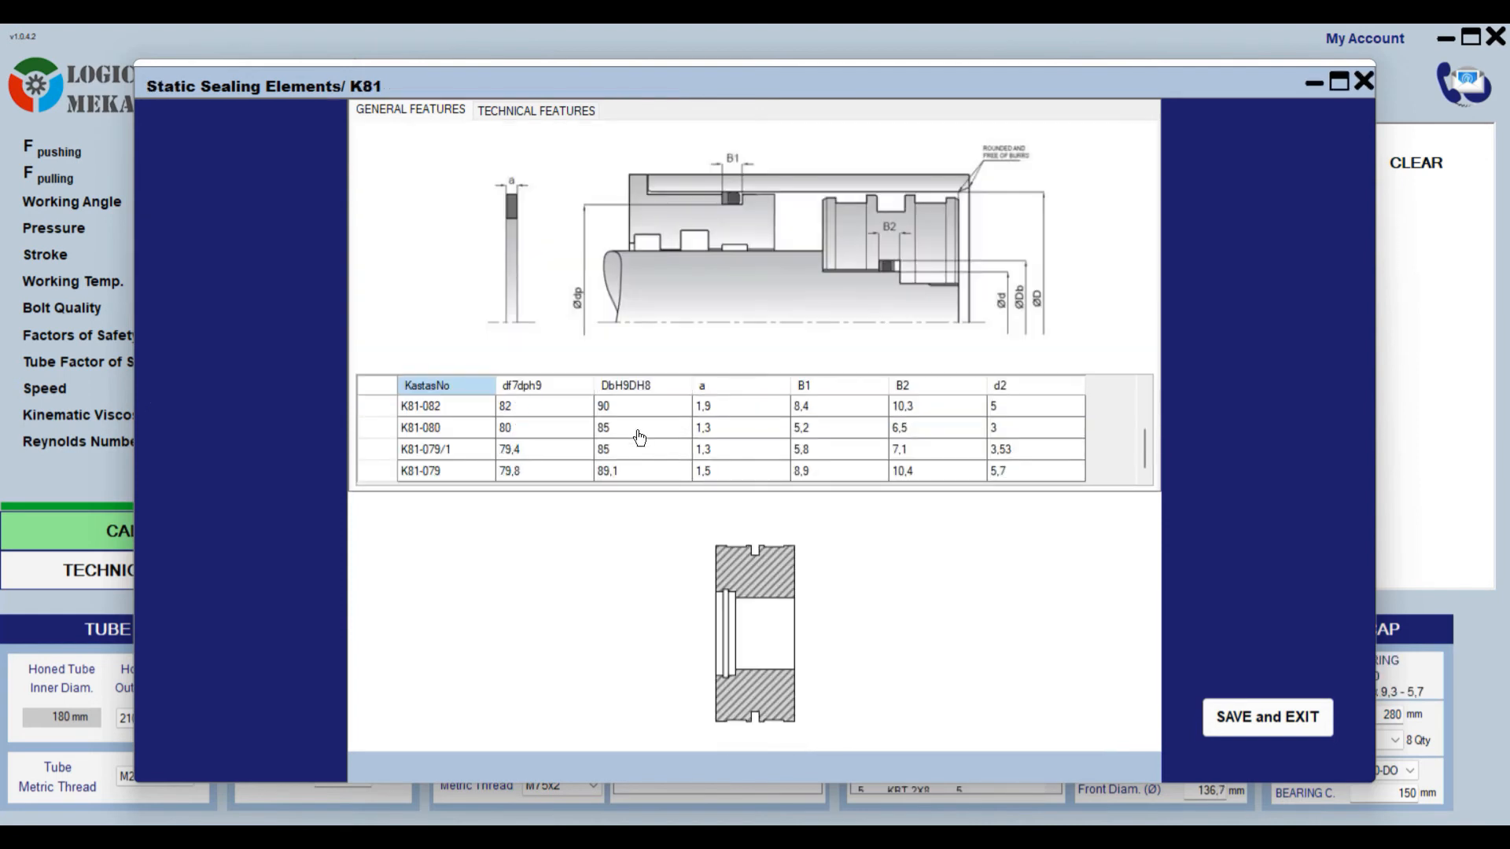
- Save the K81-080 back-up ring for the piston and show dimensions on the assembly drawing
click(638, 428)
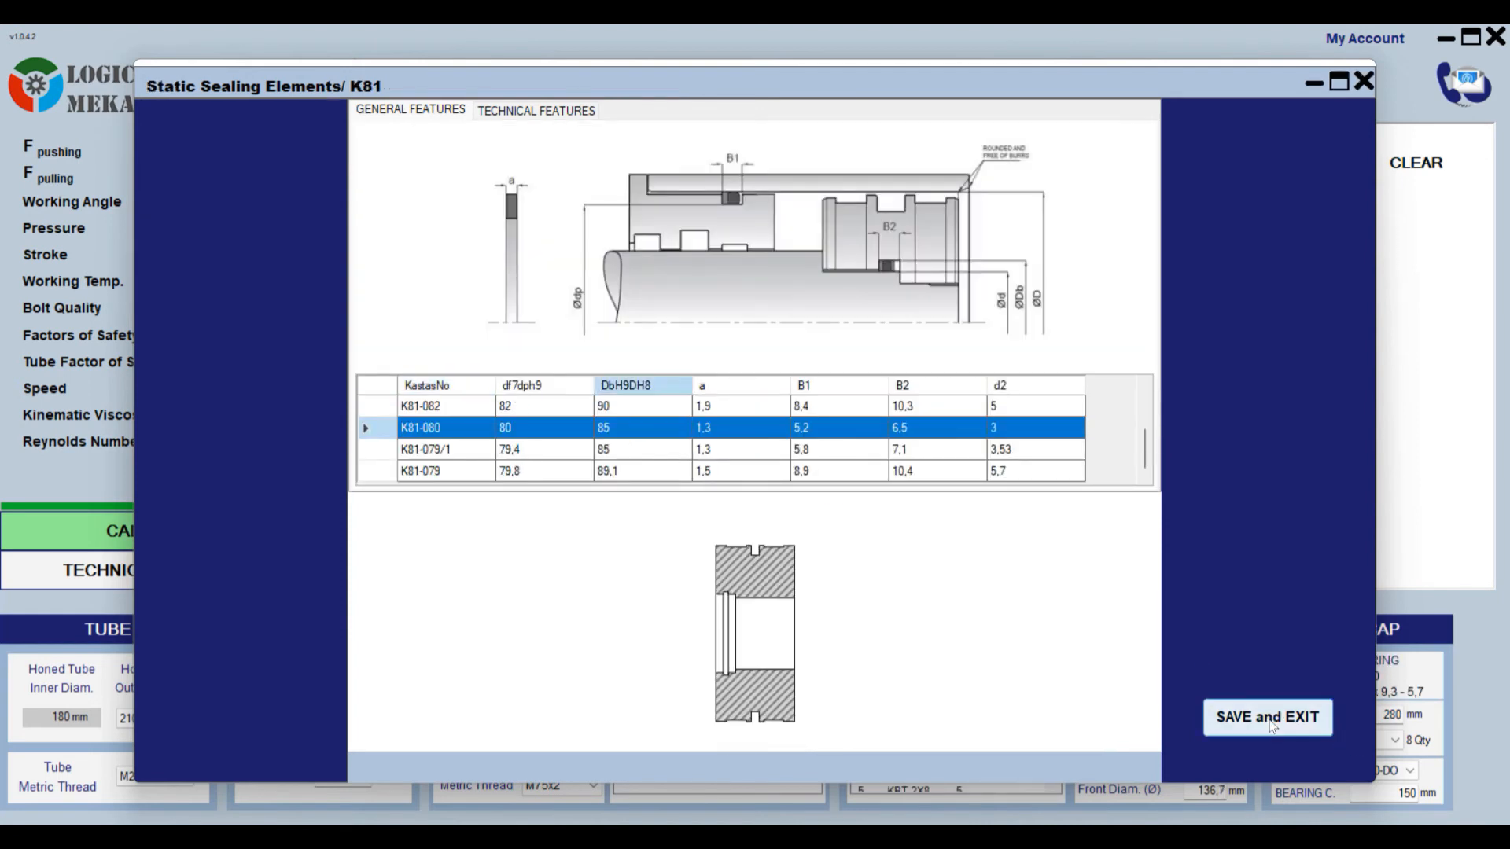
click(1267, 717)
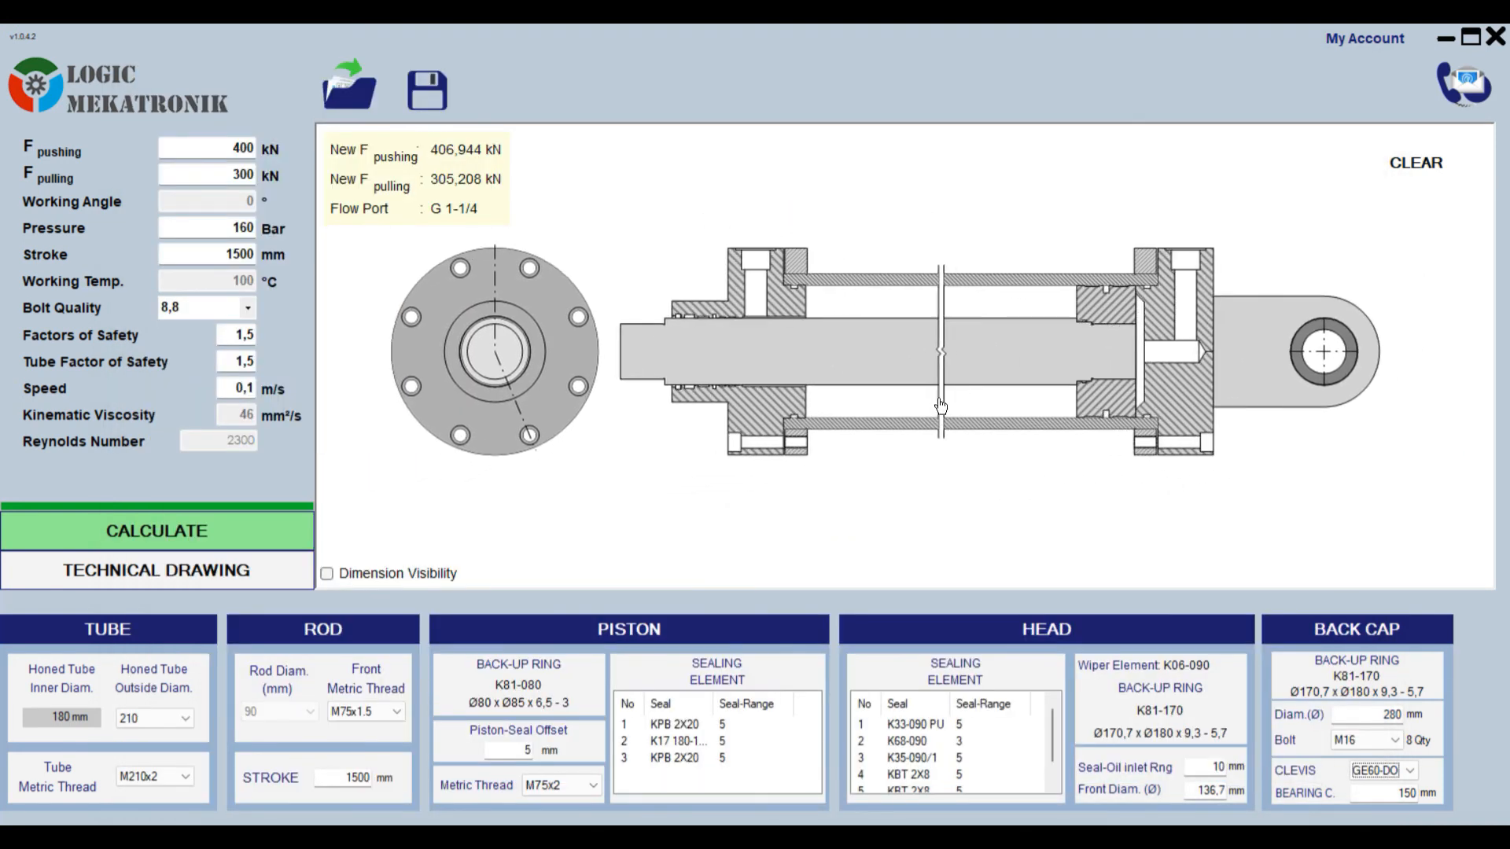
click(327, 573)
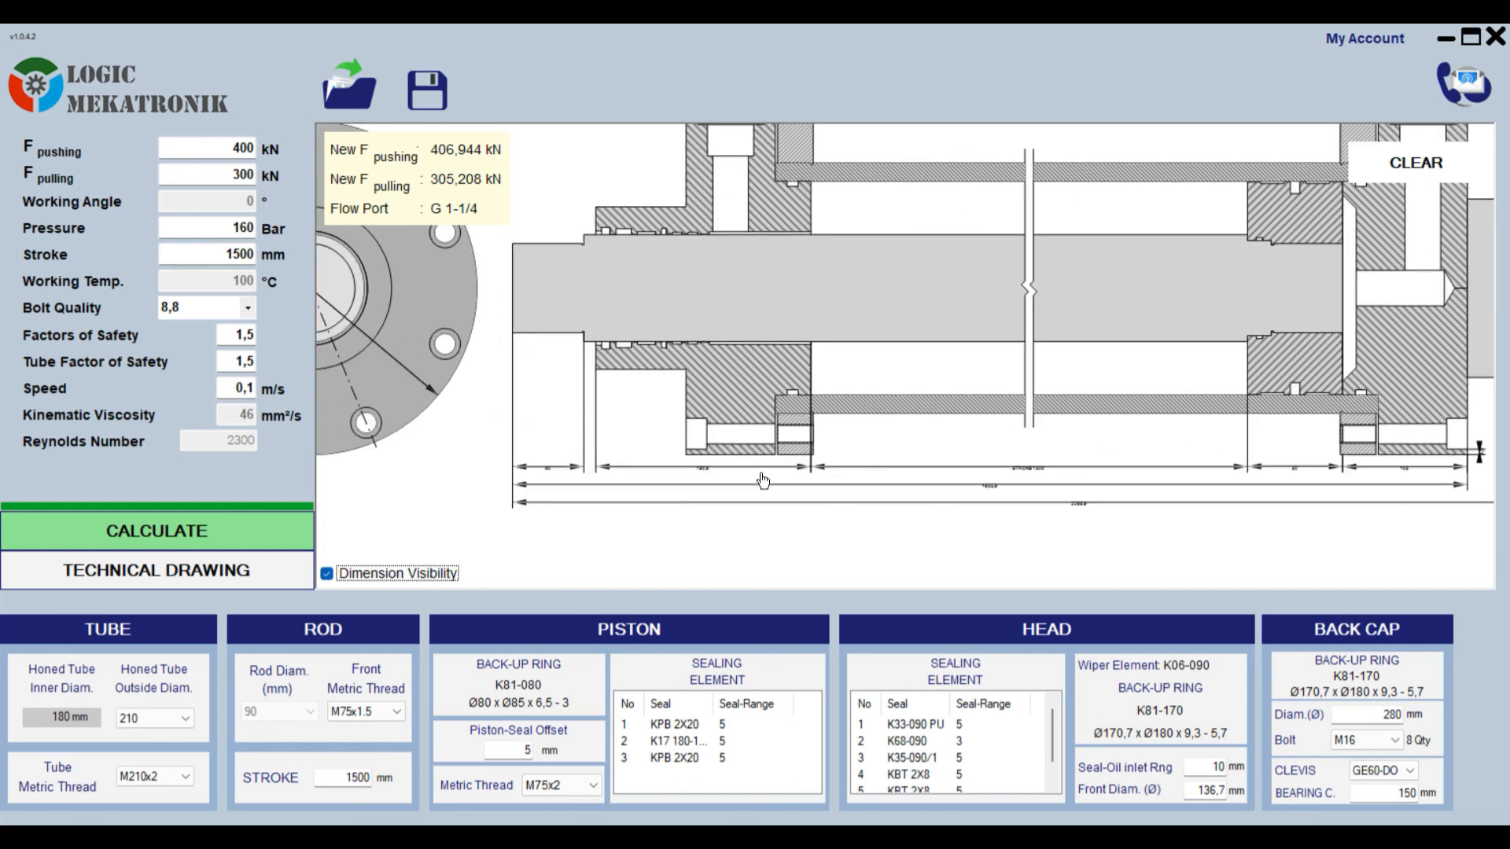